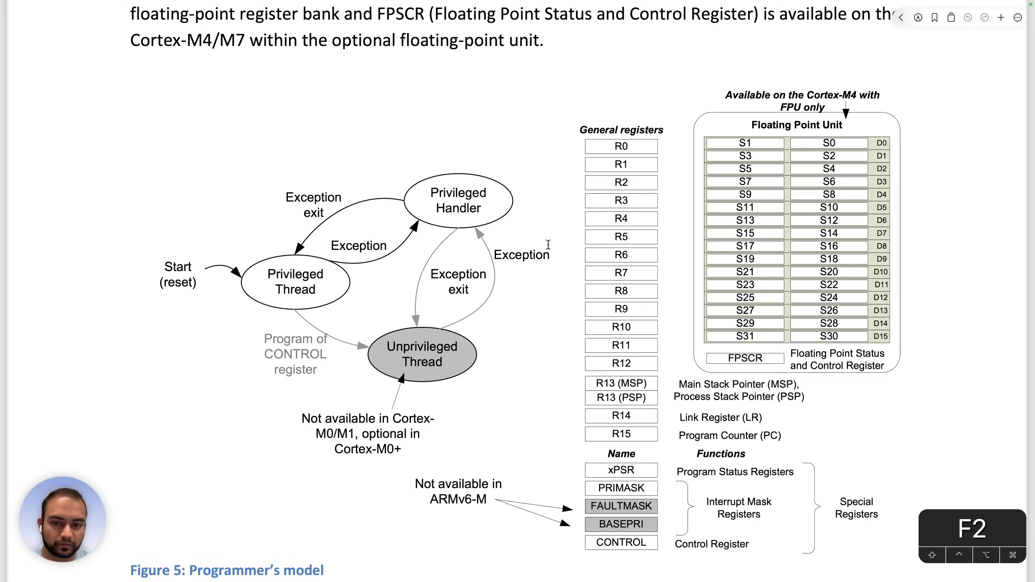
# Step: Scroll down from Figure 5 to page 12 until the Figure 8 vector table fills the view
pyautogui.scroll(-3)
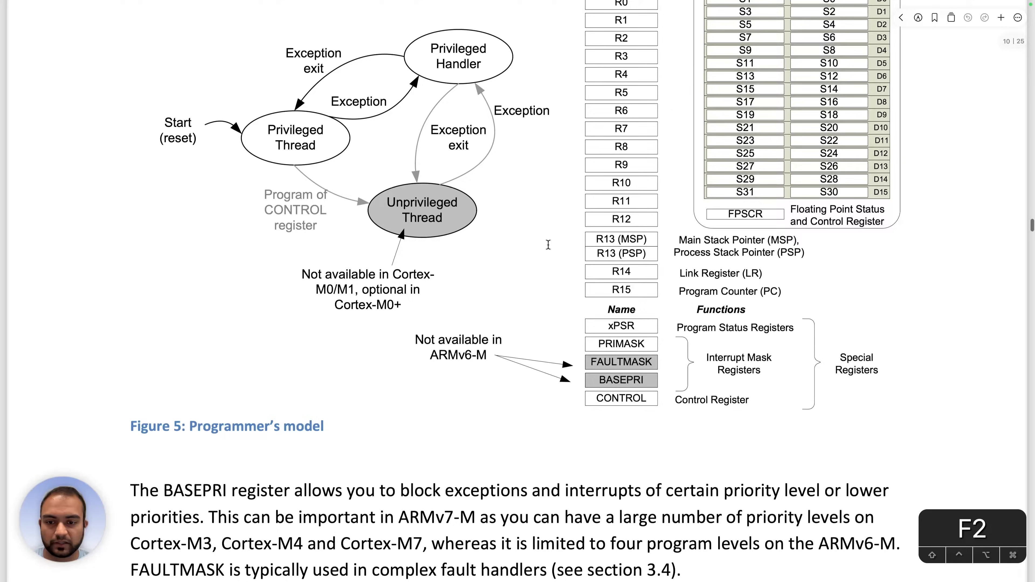
pyautogui.scroll(-3)
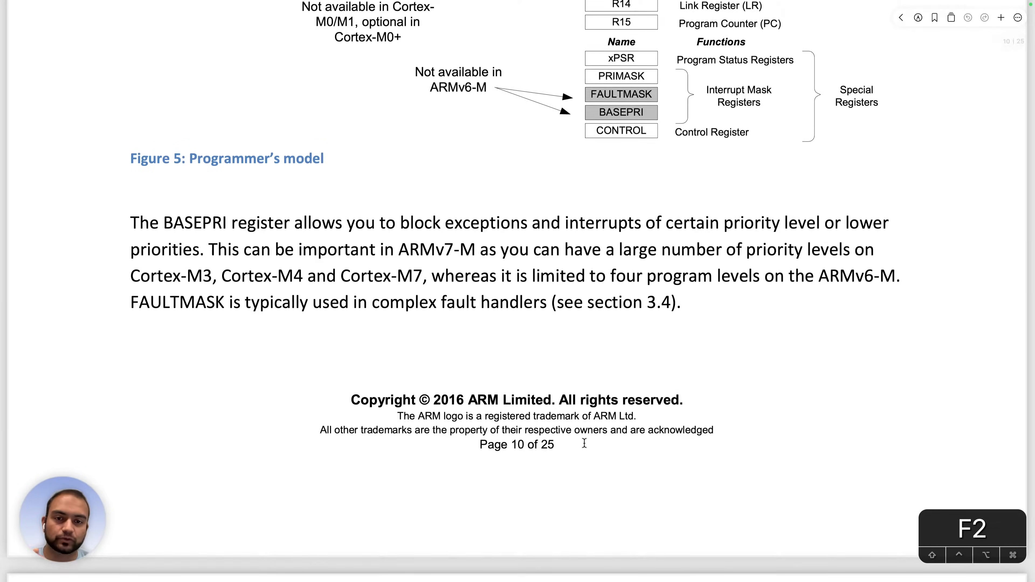
pyautogui.scroll(-3)
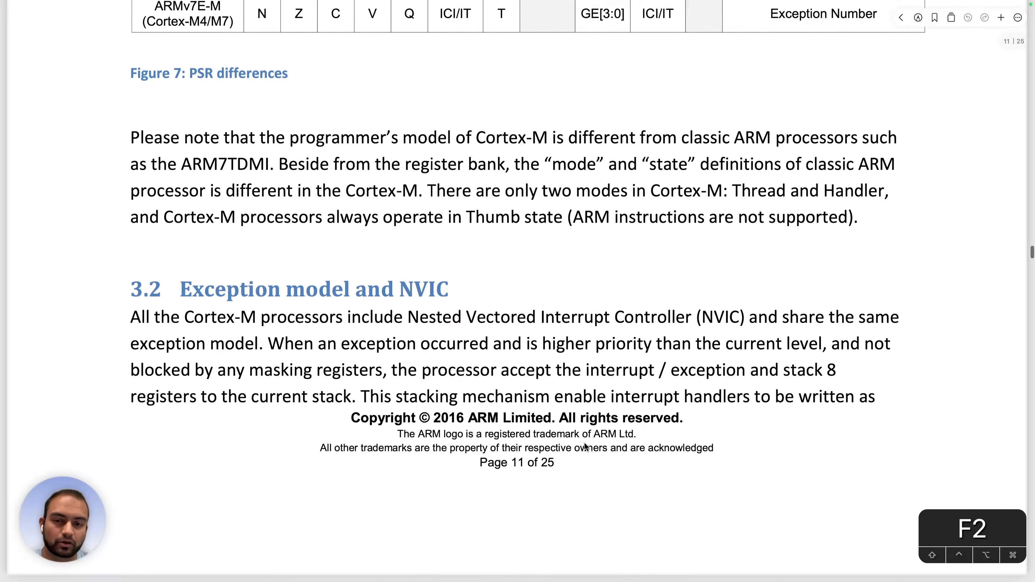
pyautogui.scroll(-3)
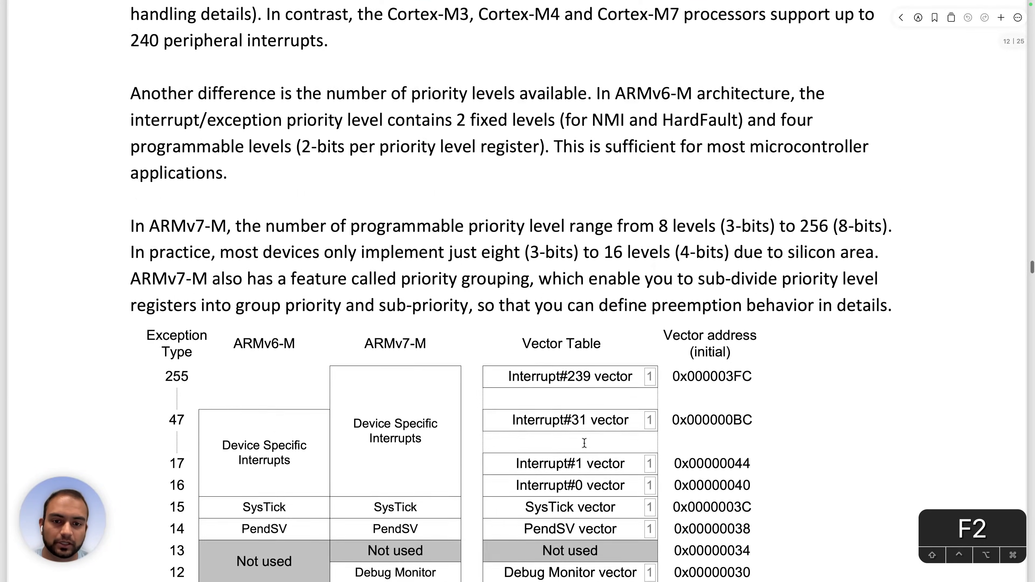
pyautogui.scroll(-3)
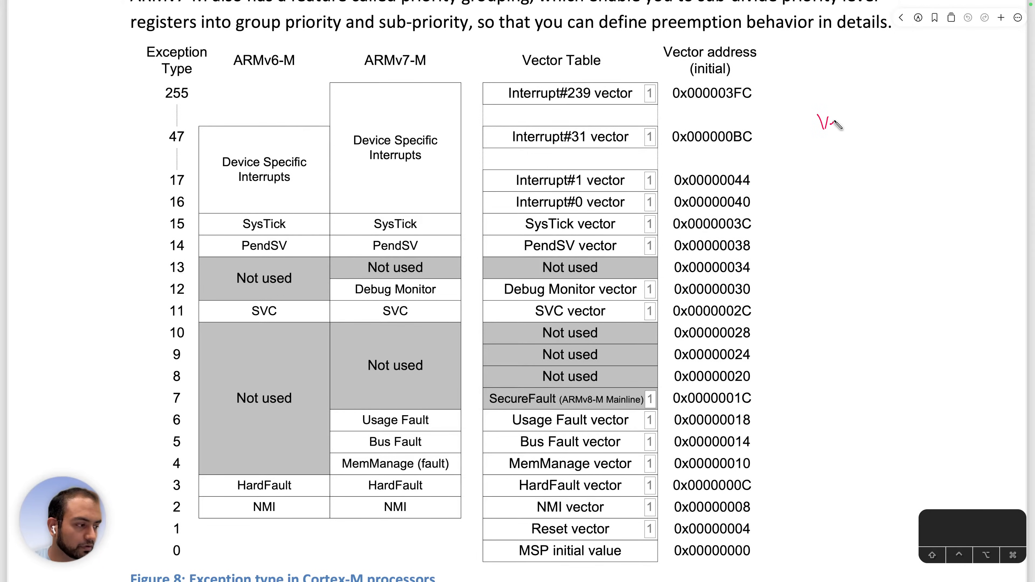
# Step: Handwrite a red 'Vector table' label in a loop beside Figure 8
pyautogui.moveTo(815, 123); pyautogui.dragTo(894, 109)
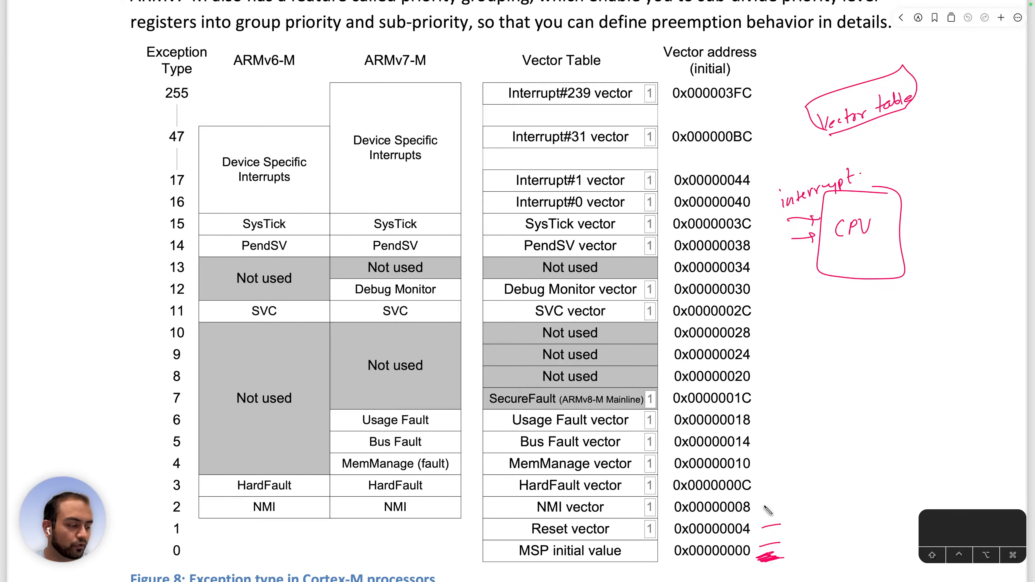
# Step: Mark the fault vector addresses 0x08–0x1C with red ticks
pyautogui.moveTo(779, 409); pyautogui.dragTo(779, 528)
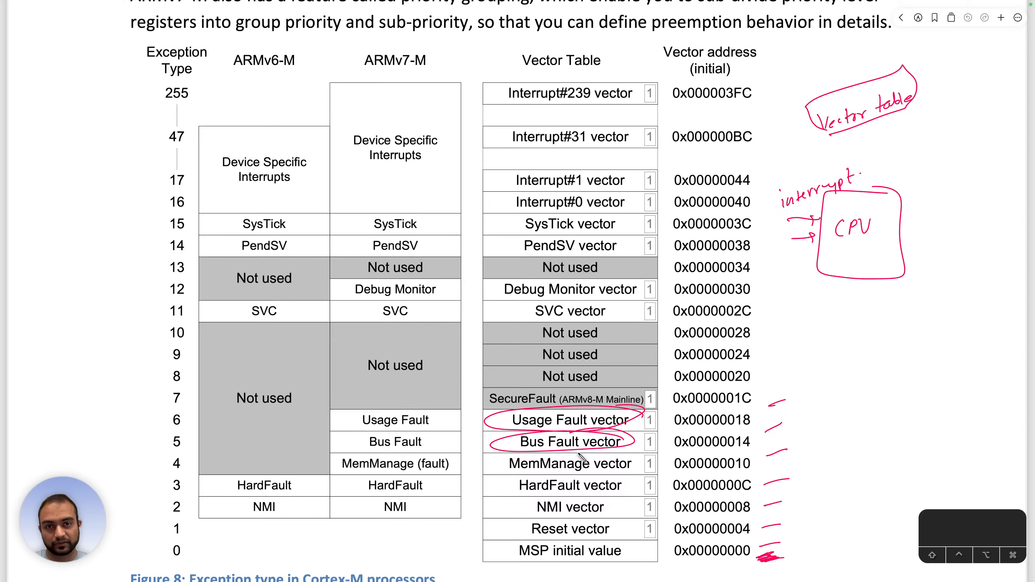
pyautogui.moveTo(573, 559)
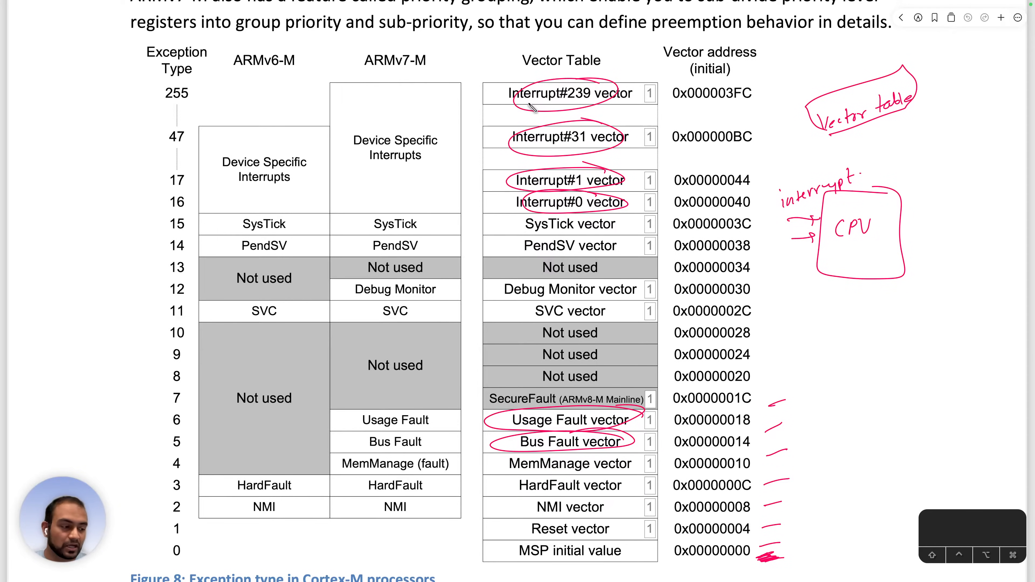
pyautogui.moveTo(700, 202)
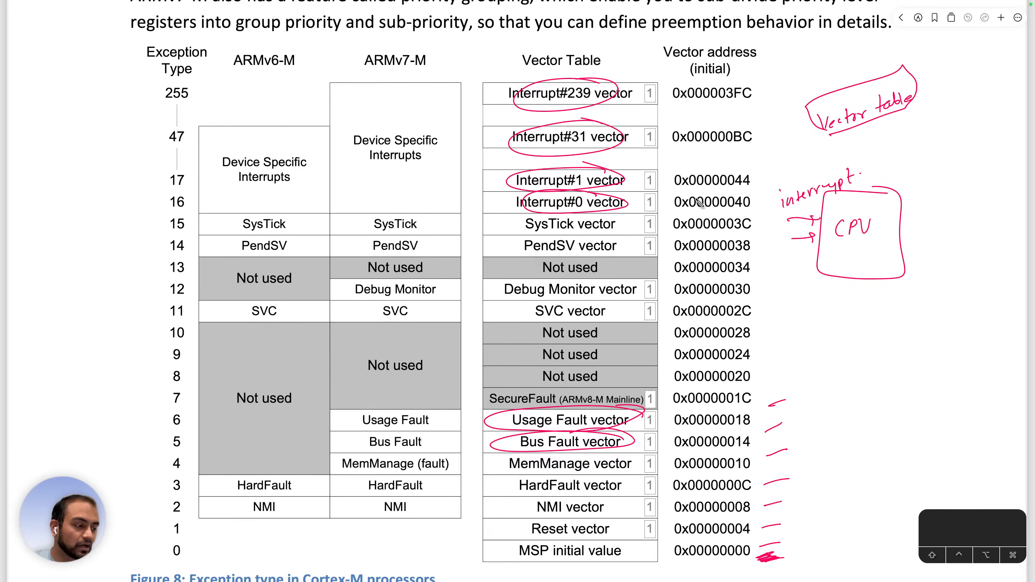
# Step: Circle the Interrupt#0 vector address 0x00000040 and the Reset vector entry in red
pyautogui.moveTo(512, 202); pyautogui.dragTo(627, 203)
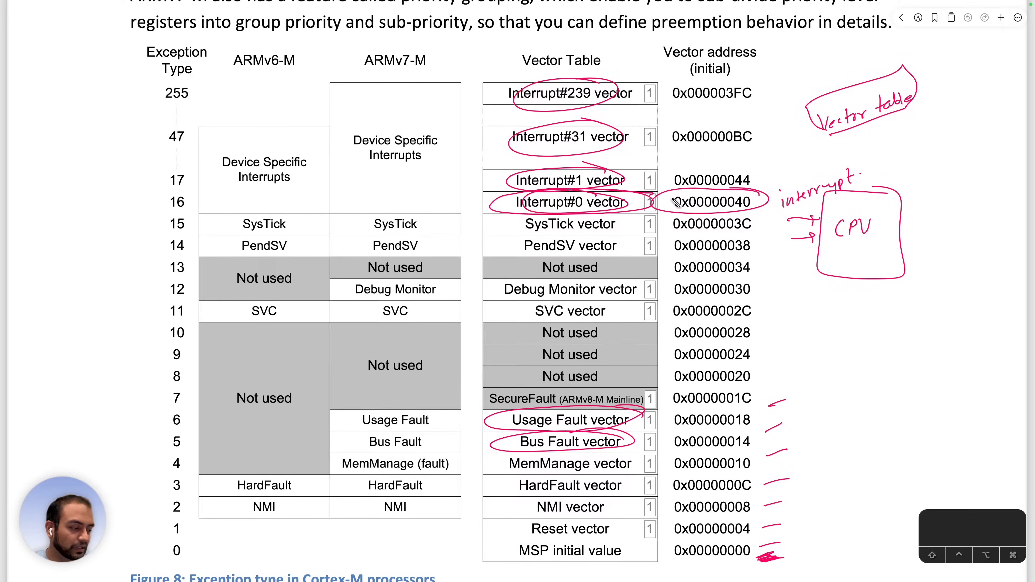
pyautogui.moveTo(777, 436)
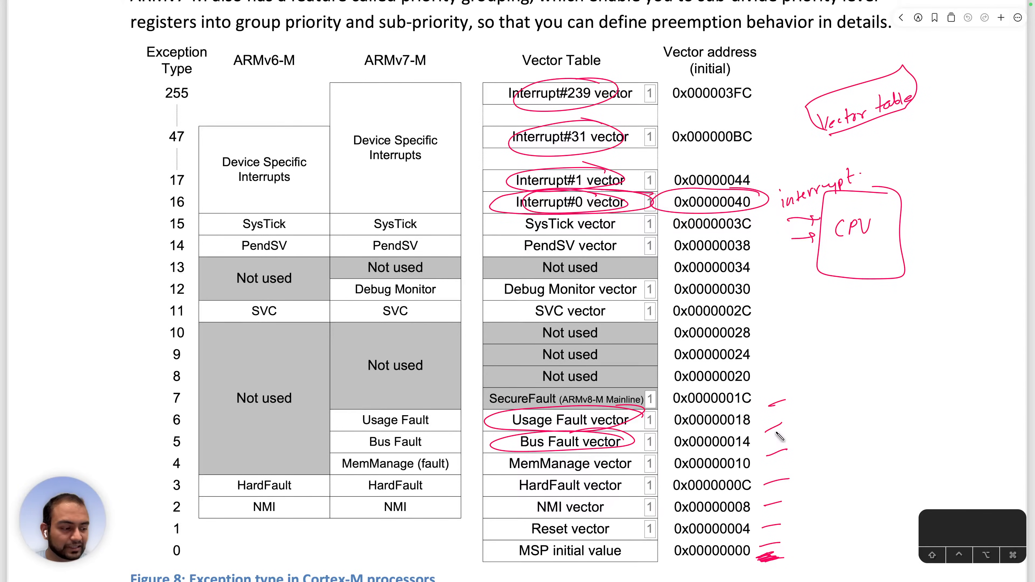
pyautogui.moveTo(557, 562)
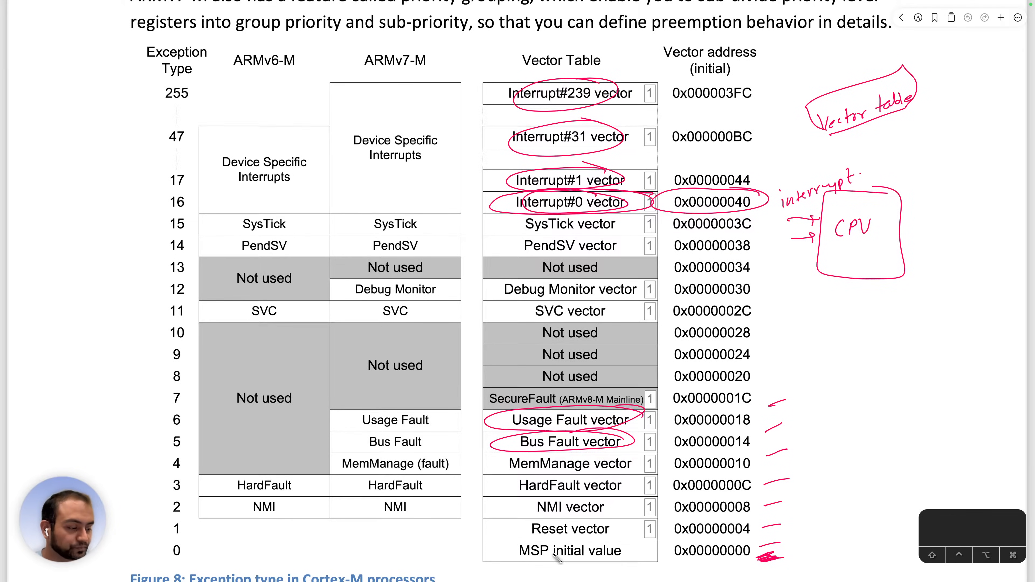
pyautogui.moveTo(690, 549)
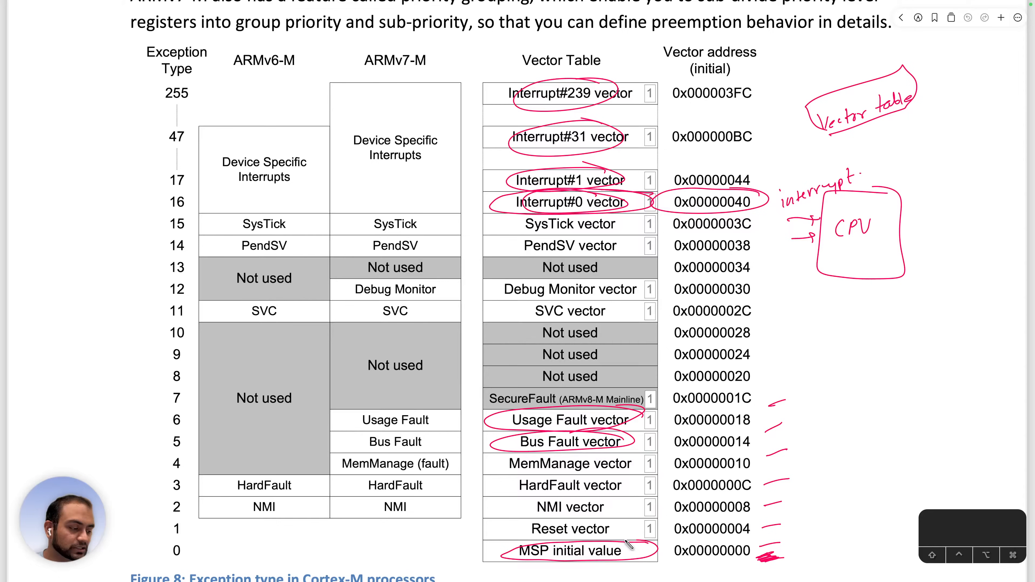
pyautogui.moveTo(671, 544)
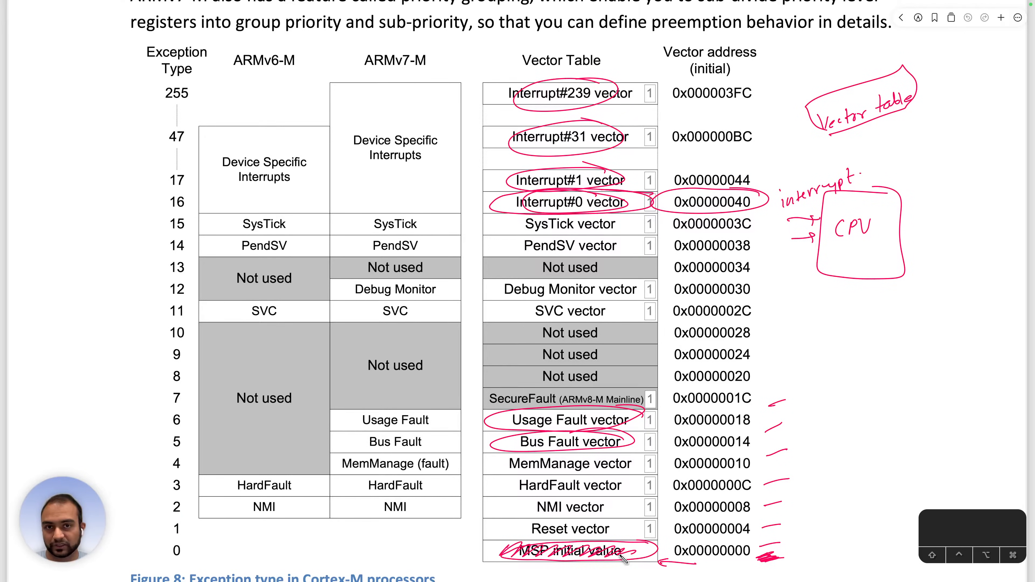
pyautogui.moveTo(658, 524)
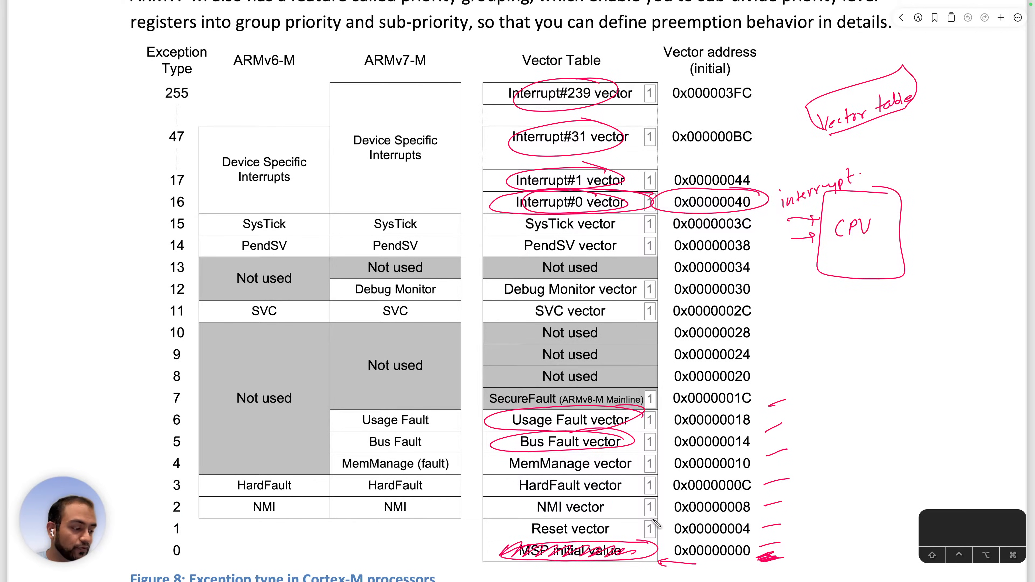
pyautogui.moveTo(521, 529); pyautogui.dragTo(618, 528)
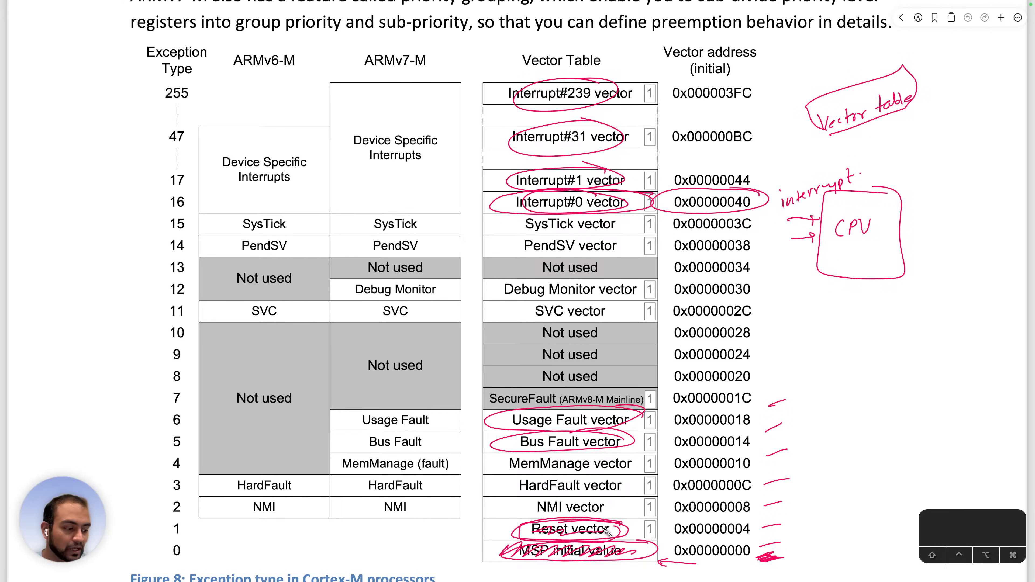
pyautogui.moveTo(485, 551)
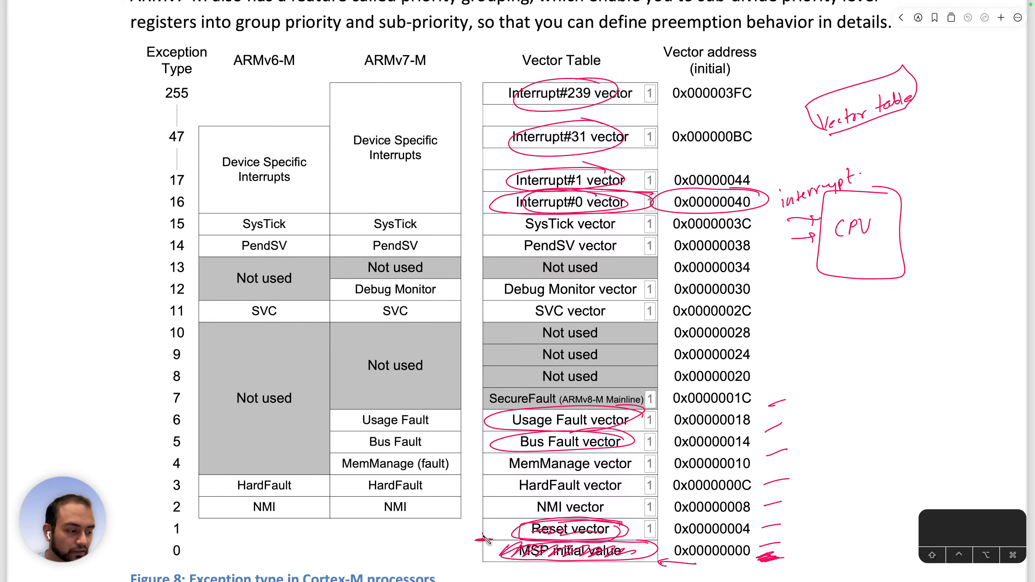
# Step: Draw a red vertical bracket down the table's left edge from SysTick to MSP initial value
pyautogui.moveTo(479, 285); pyautogui.dragTo(479, 548)
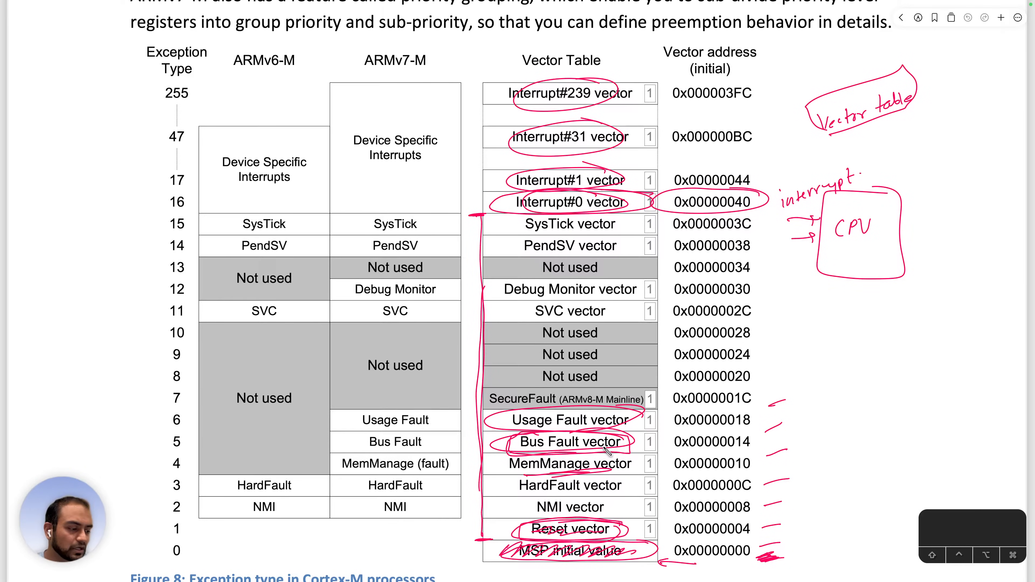
pyautogui.moveTo(551, 446)
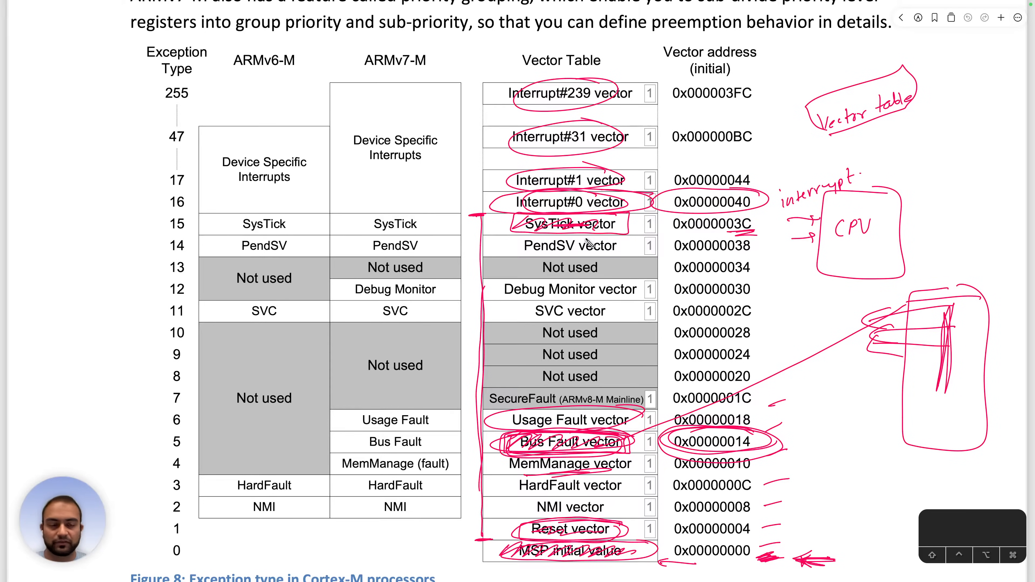
pyautogui.moveTo(672, 138)
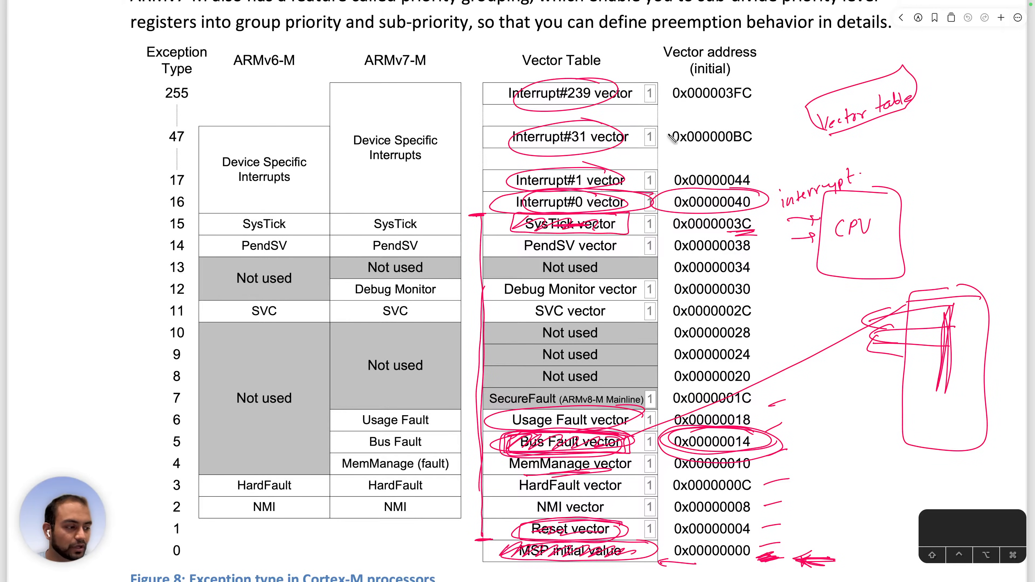
pyautogui.moveTo(684, 136)
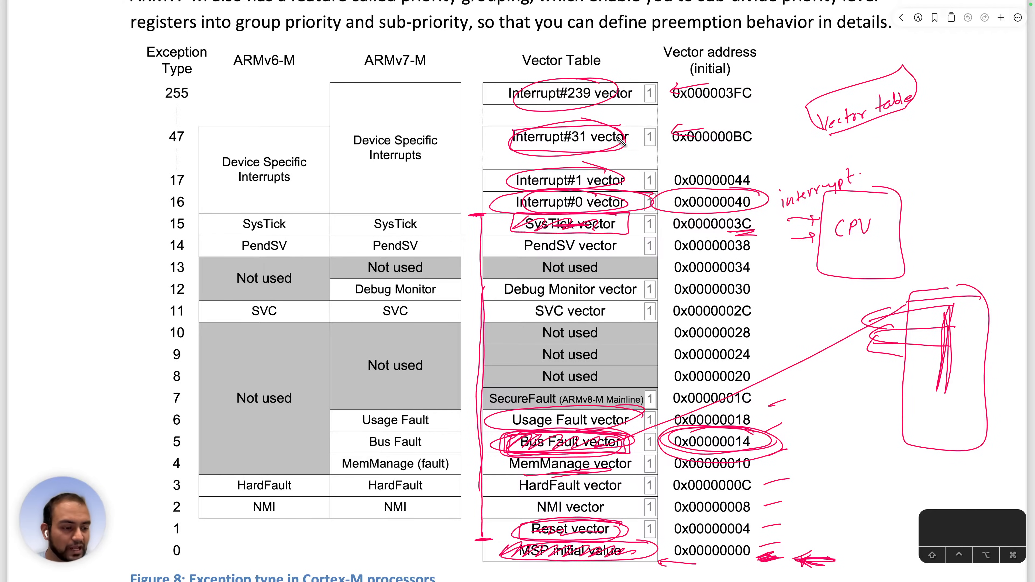
# Step: Sketch a hatched VT memory block with R13 and TP notes in the left margin
pyautogui.moveTo(53, 250); pyautogui.dragTo(132, 344)
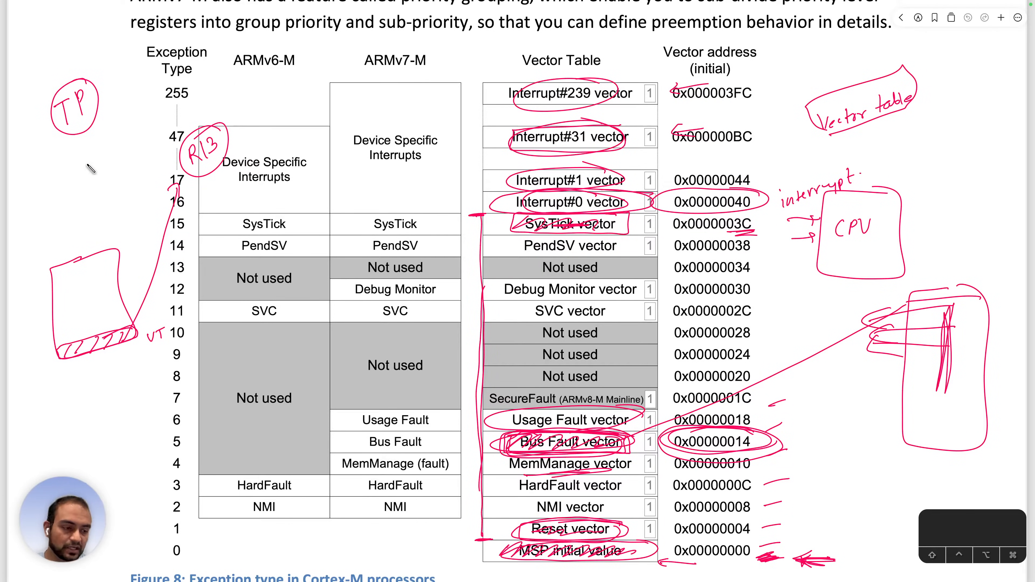
# Step: Label the memory block's bottom slot 'MSP' and clear all the earlier red annotations
pyautogui.write('MSP')
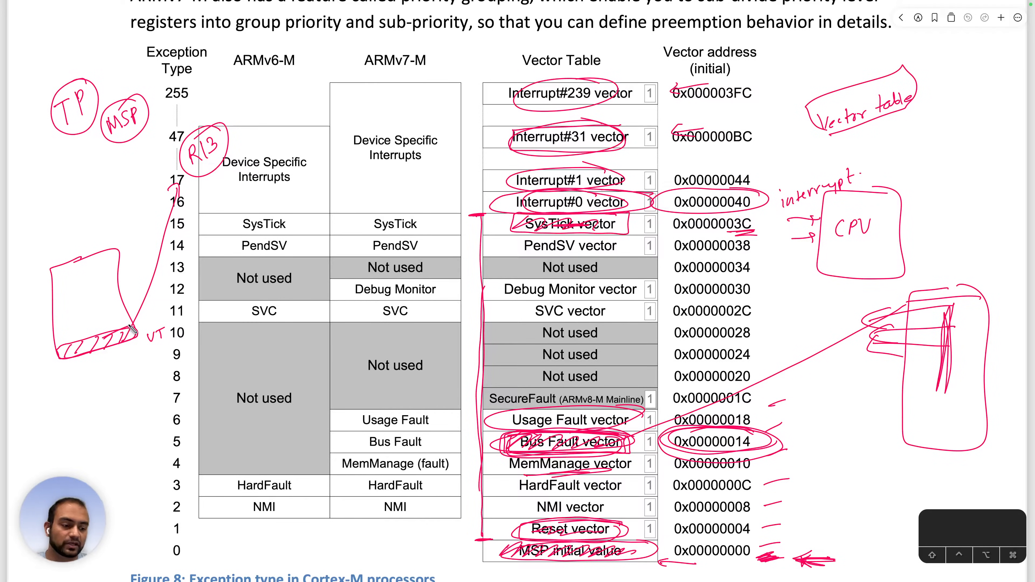
pyautogui.moveTo(120, 336)
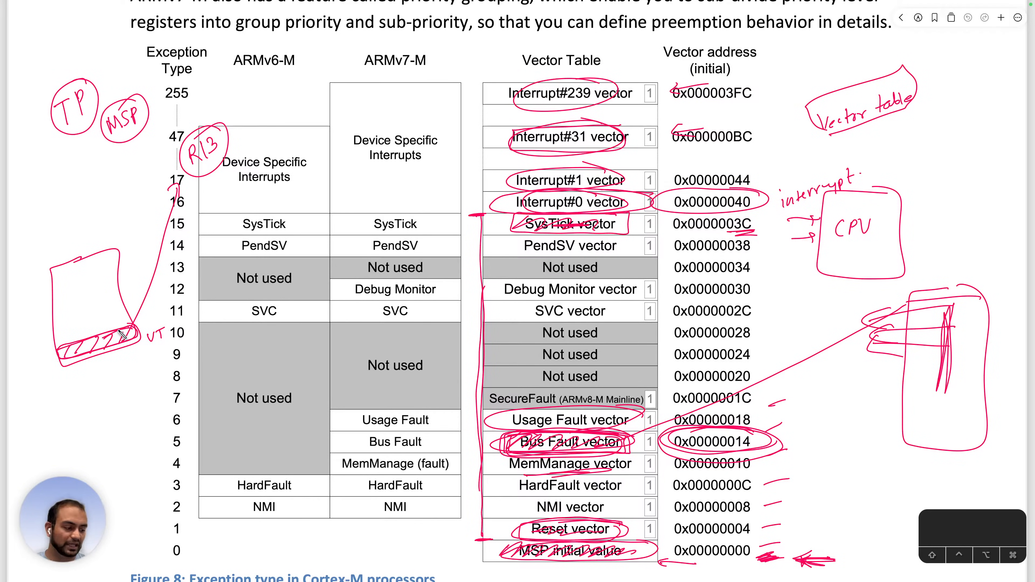
pyautogui.click(972, 528)
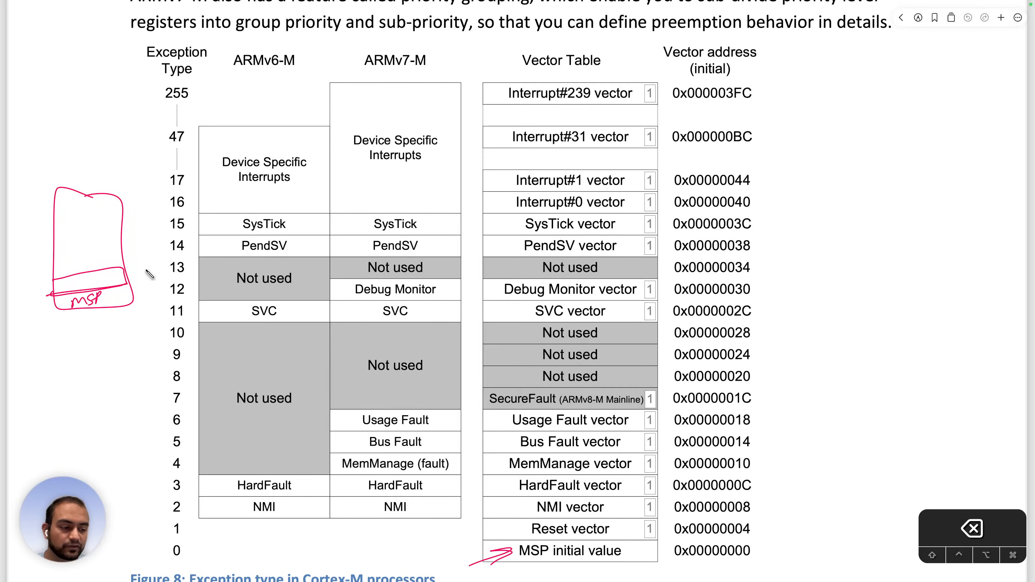
# Step: Hatch the MSP slot and note its 0x address beside it, leading down to a circled PC
pyautogui.write('0xy')
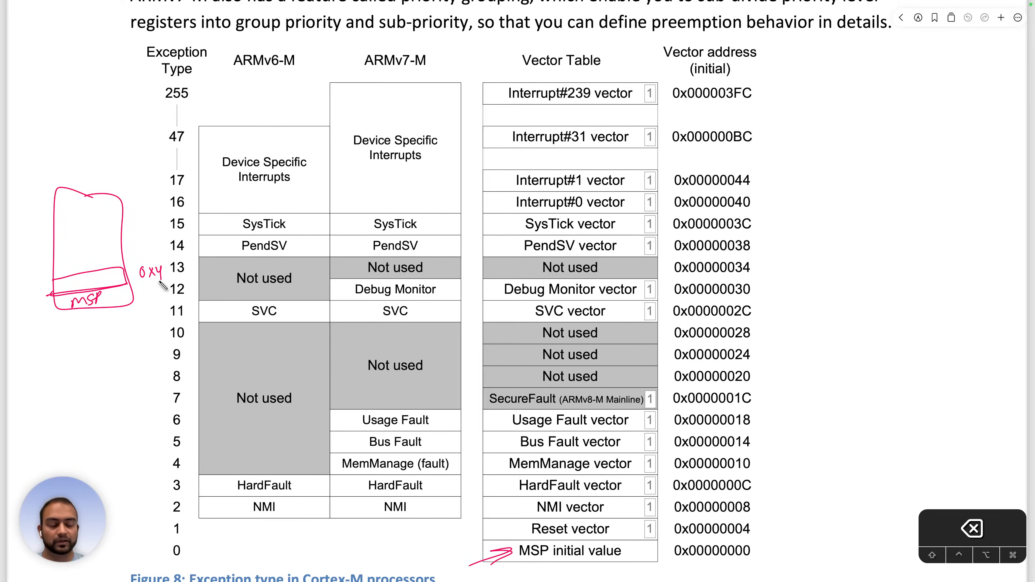
pyautogui.moveTo(60, 281); pyautogui.dragTo(115, 277)
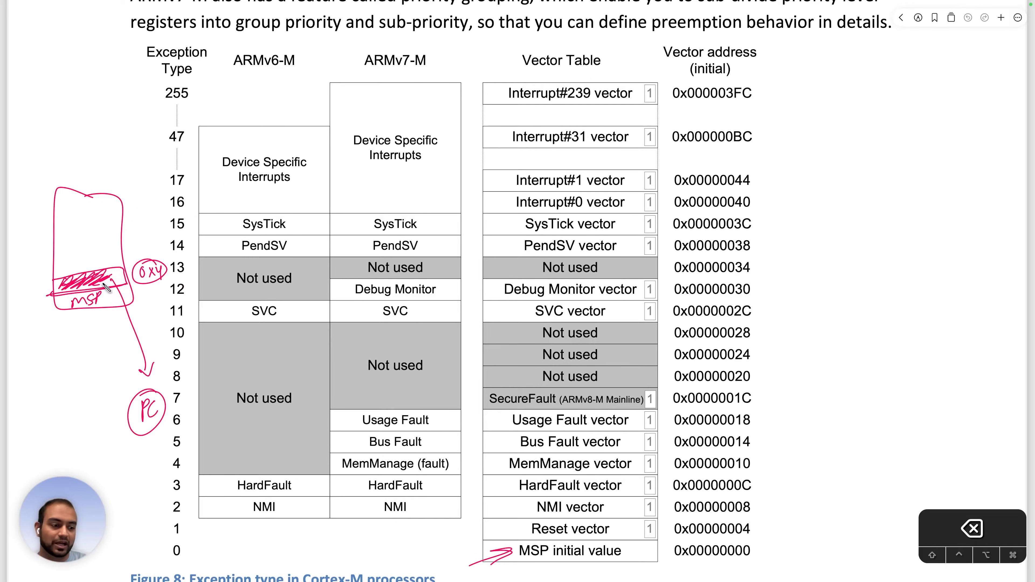
pyautogui.write('0x0')
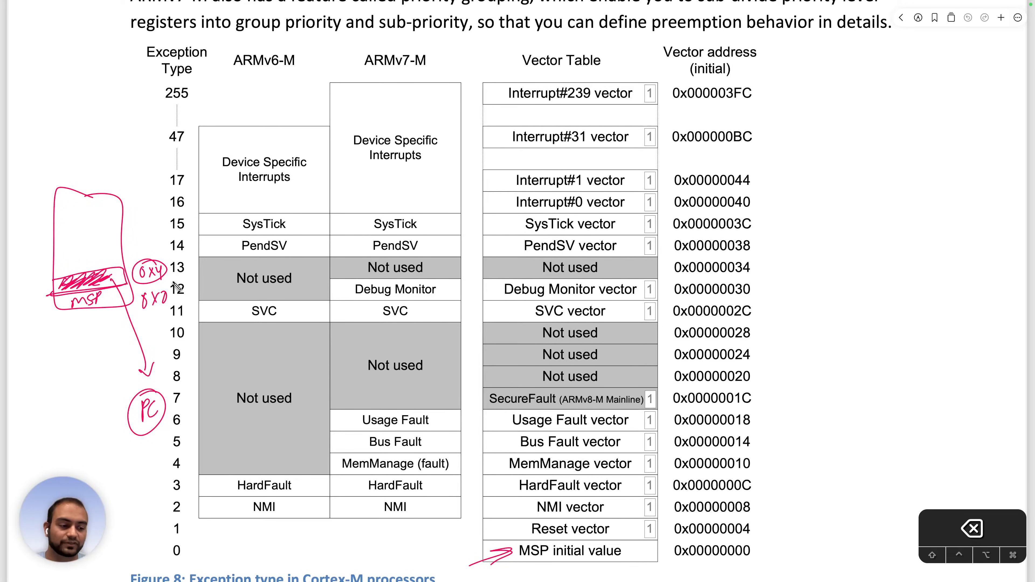